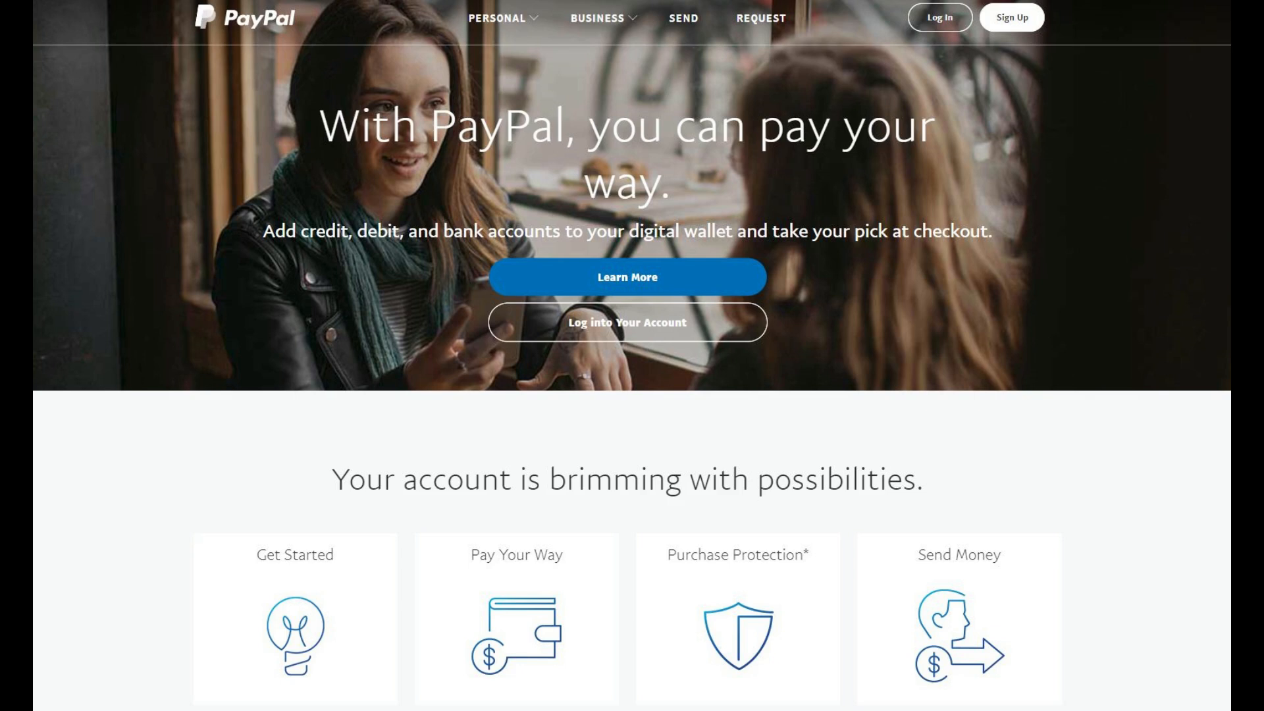
- Go to the PayPal sign-in page from the homepage header
{"action": "left_click", "coordinate": [939, 17]}
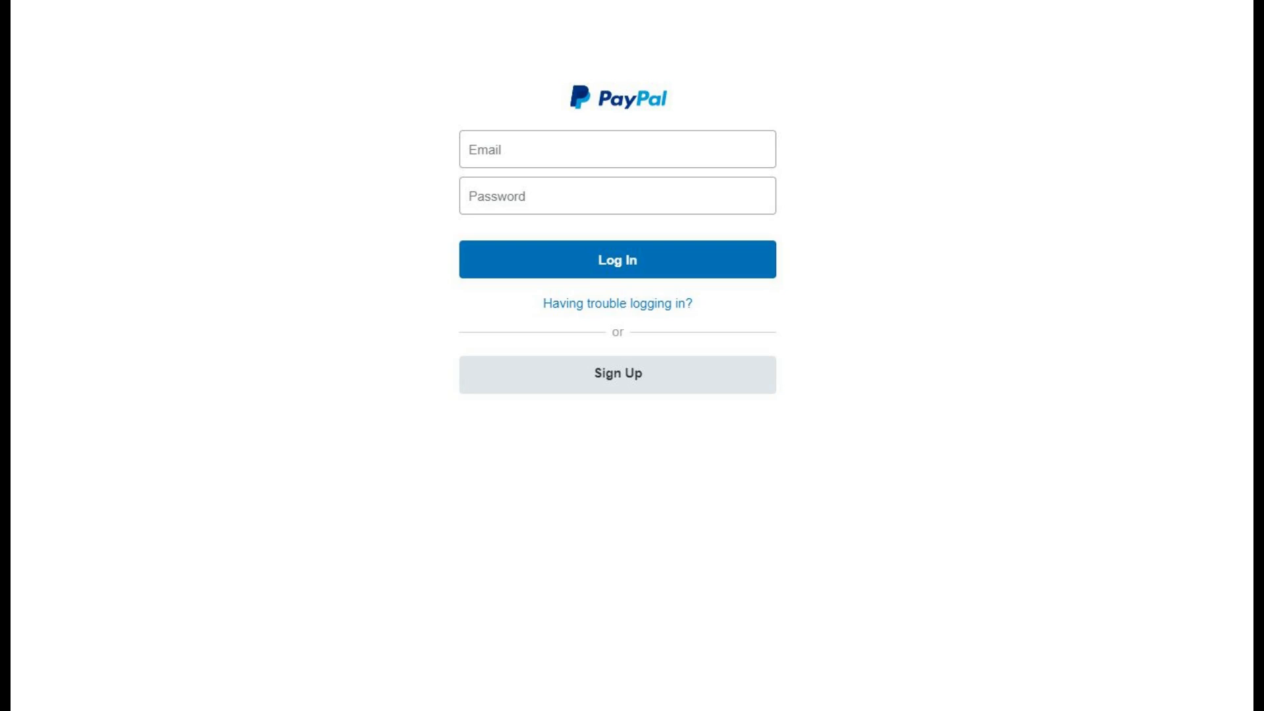
- Sign in to PayPal and go to the Wallet's payment methods list
{"action": "left_click", "coordinate": [616, 259]}
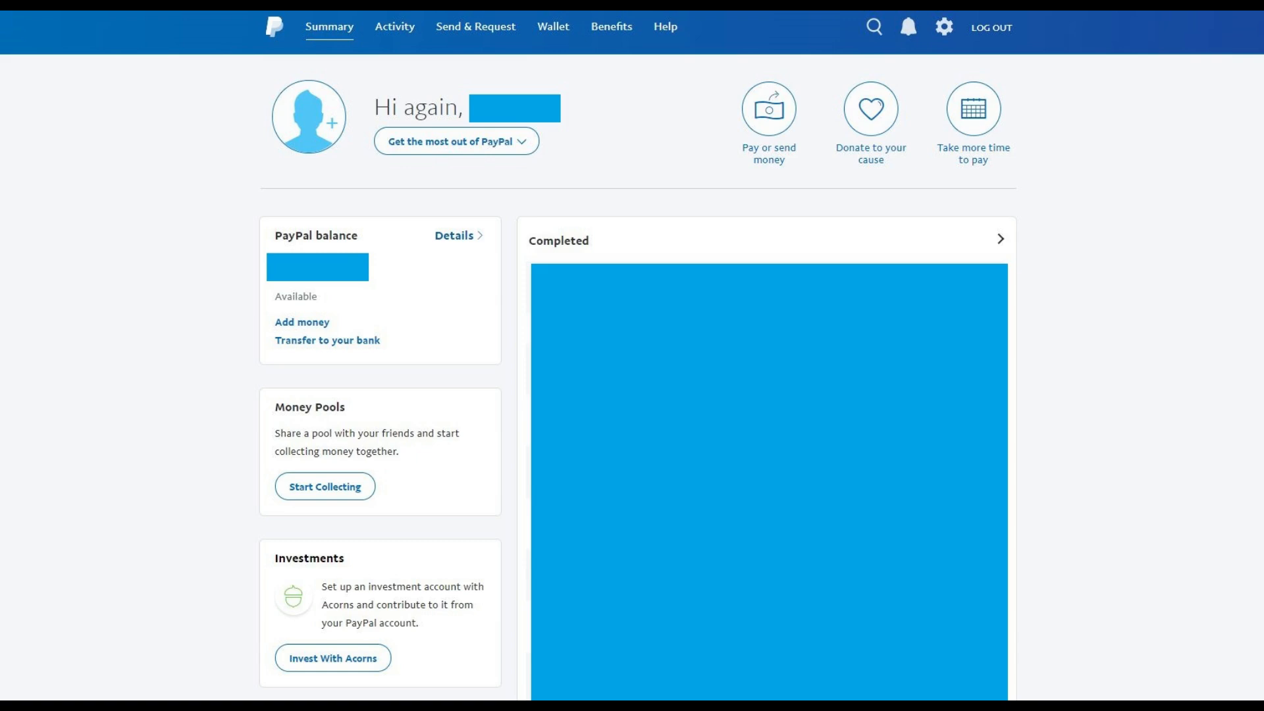
{"action": "scroll", "scroll_direction": "down", "scroll_amount": 3}
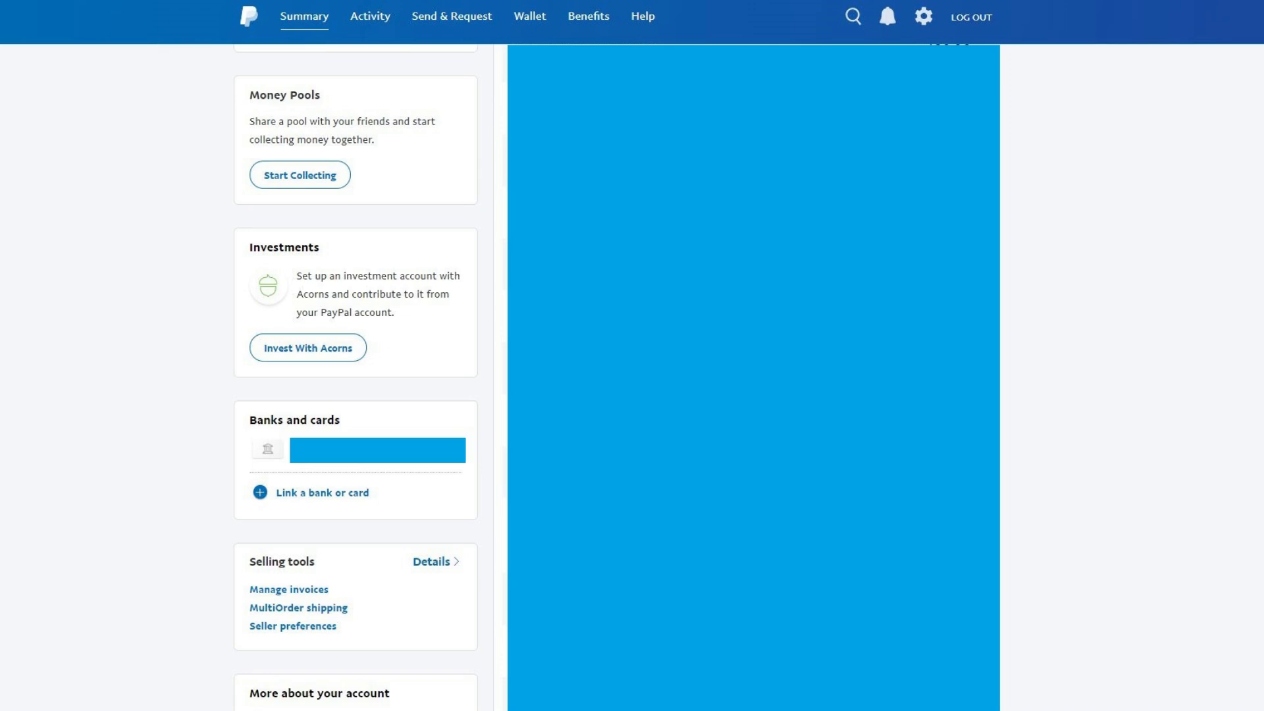
{"action": "left_click", "coordinate": [529, 15]}
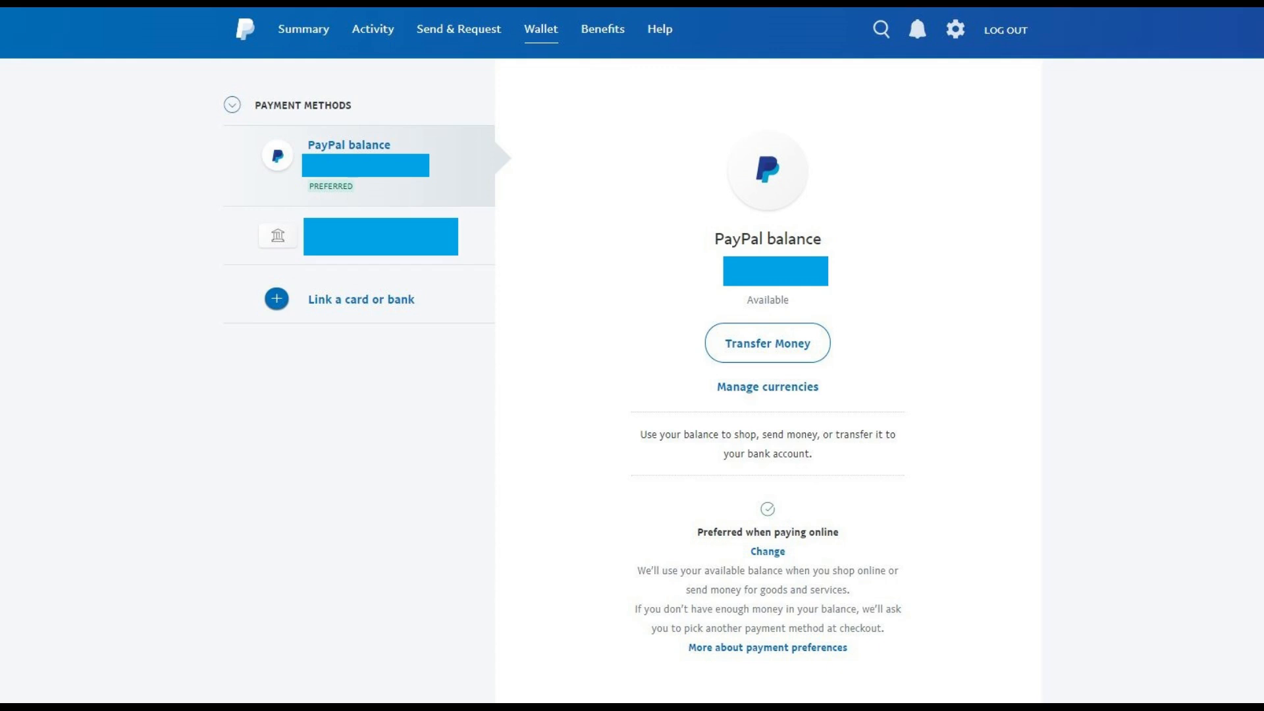
- Link a new checking bank account with its routing and account numbers via Agree and Link
{"action": "left_click", "coordinate": [361, 299]}
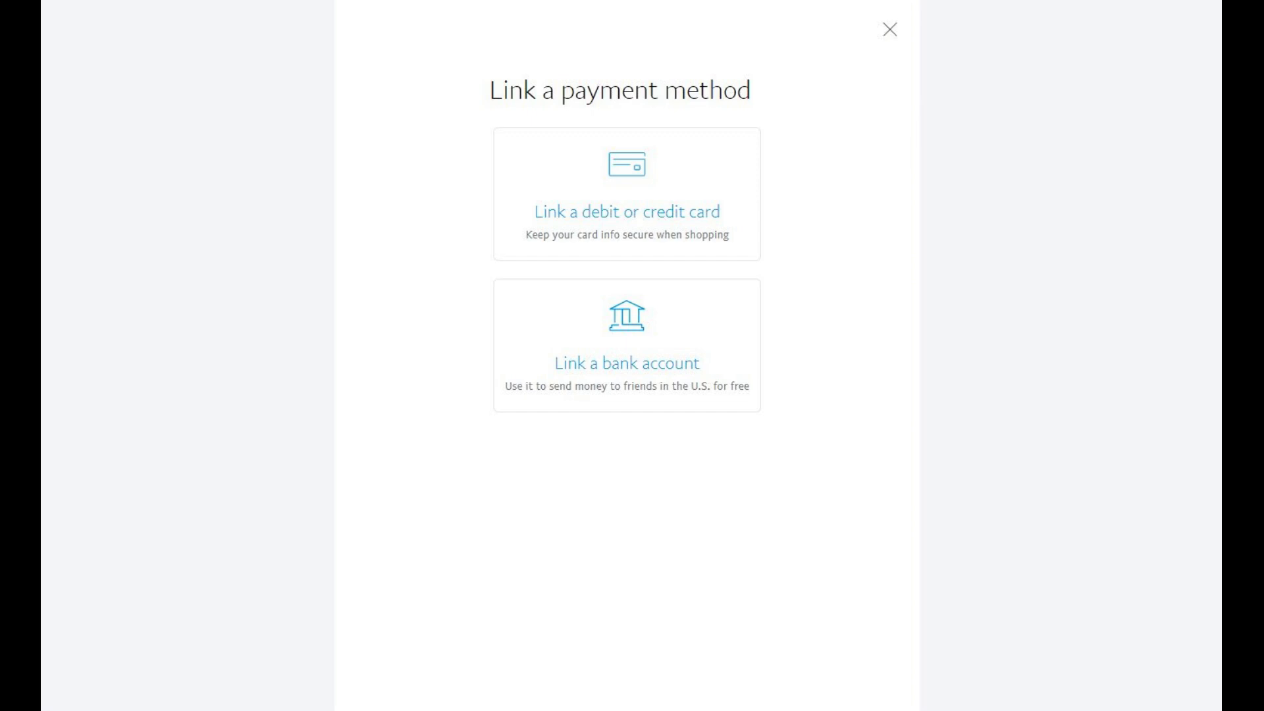
{"action": "left_click", "coordinate": [627, 345]}
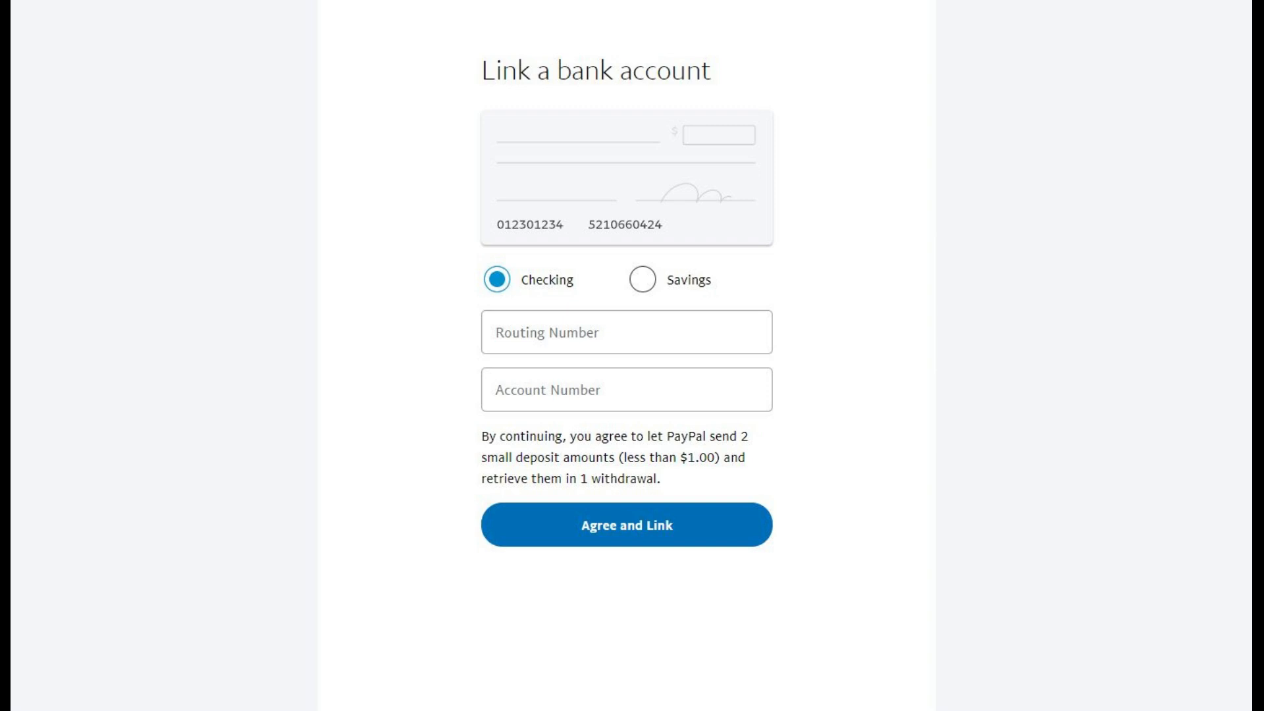
{"action": "left_click", "coordinate": [626, 524]}
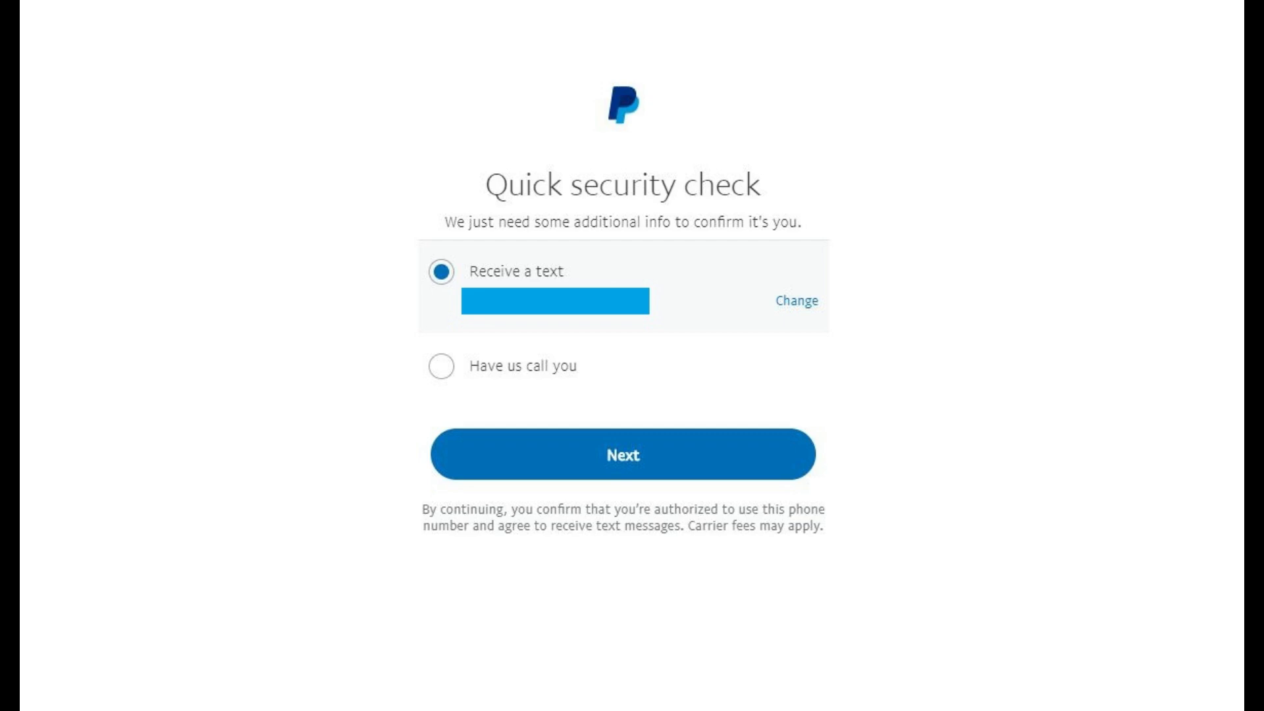
- Pass the security check with a texted code so the bank shows as Ready to confirm
{"action": "left_click", "coordinate": [622, 455]}
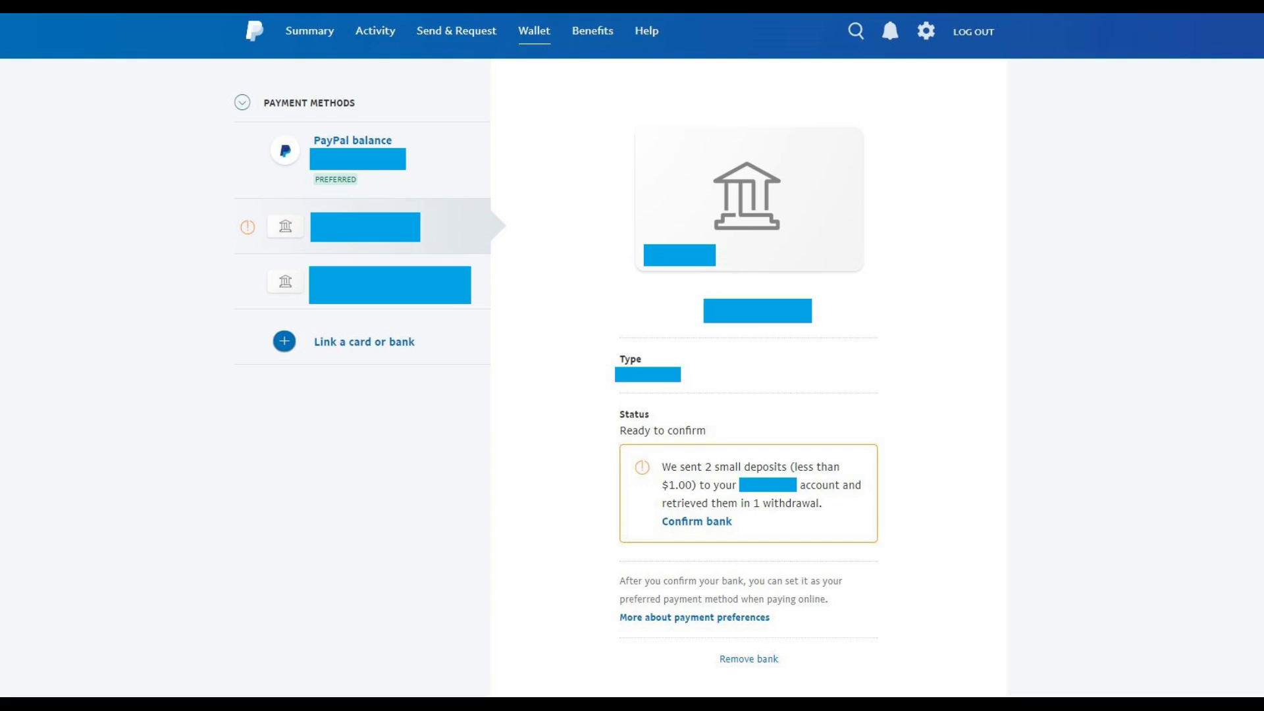
- Start confirming the bank and skip instant confirmation to enter random deposits instead
{"action": "left_click", "coordinate": [696, 521]}
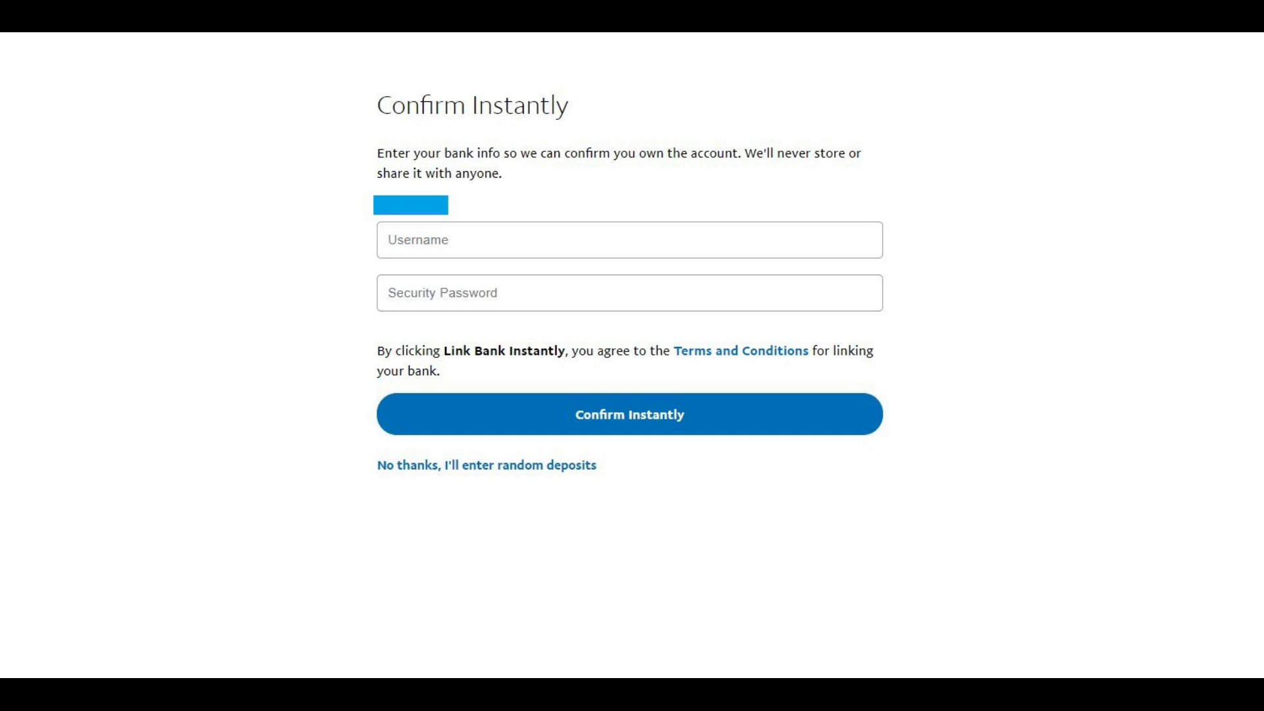
{"action": "left_click", "coordinate": [486, 465]}
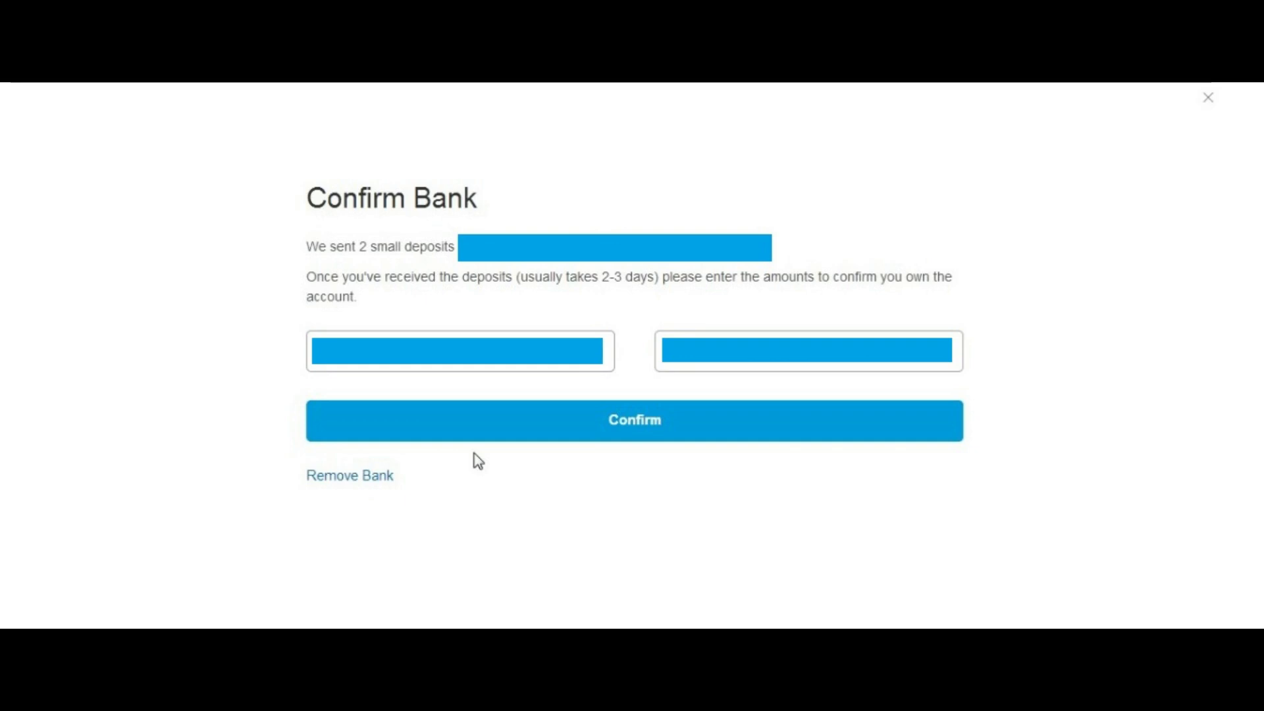
- Submit the two deposit amounts so the bank account reads Confirmed in the Wallet
{"action": "left_click", "coordinate": [634, 419]}
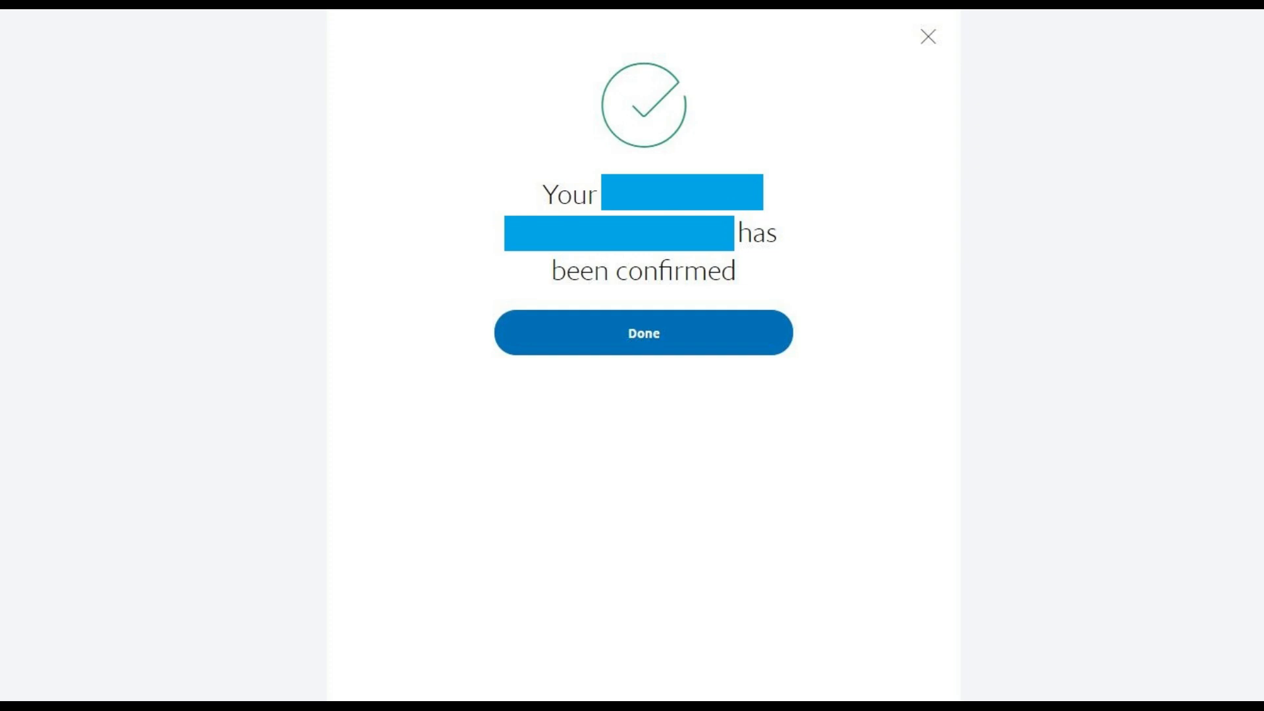
{"action": "left_click", "coordinate": [643, 333]}
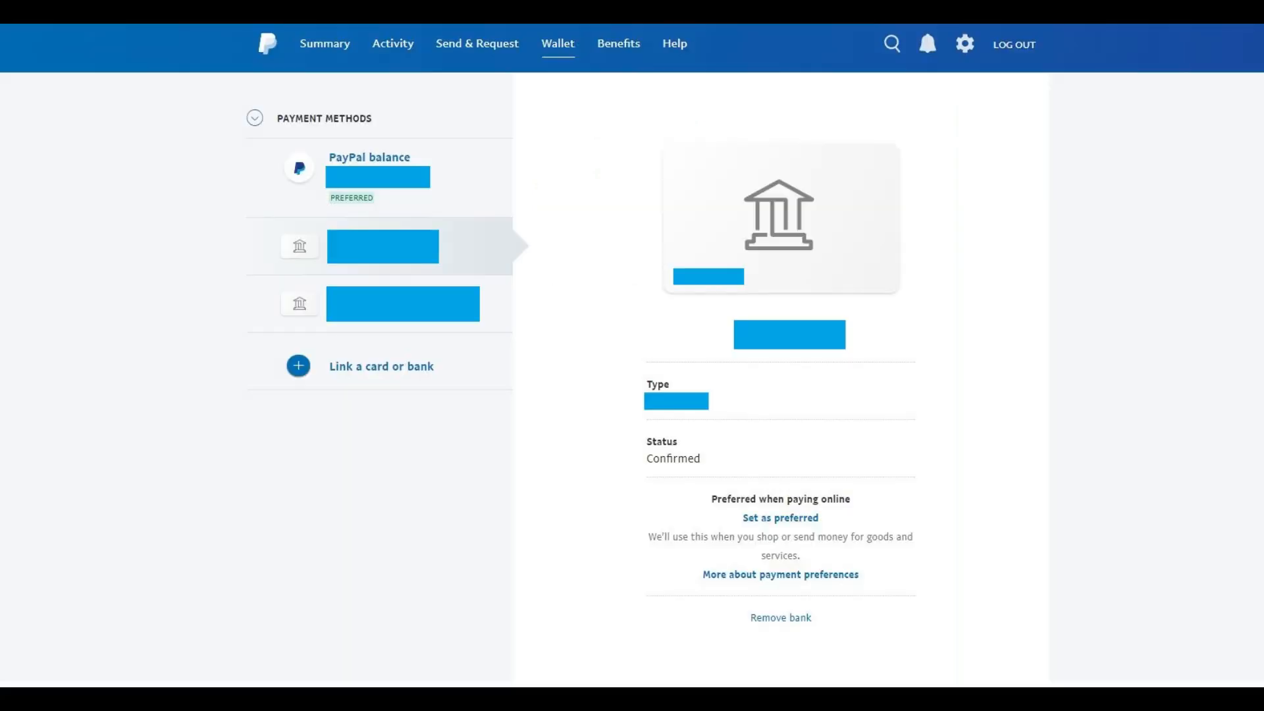